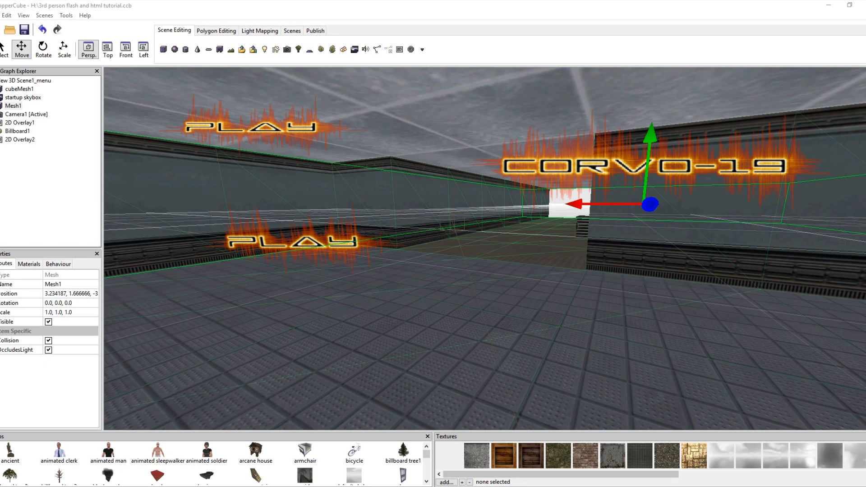
{"action": "mouse_move", "coordinate": [462, 370]}
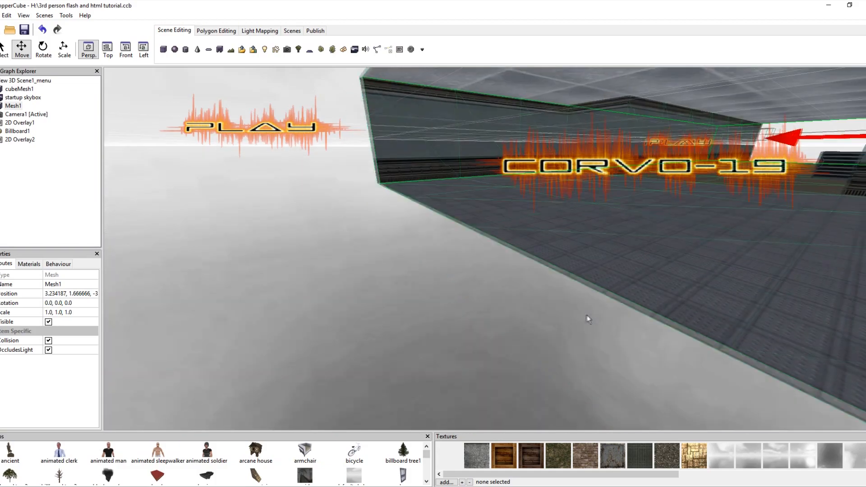
Open and cancel the Create a room dialog, then publish the menu scene as Flash (.swf).
{"action": "left_click_drag", "start_coordinate": [588, 320], "coordinate": [357, 163]}
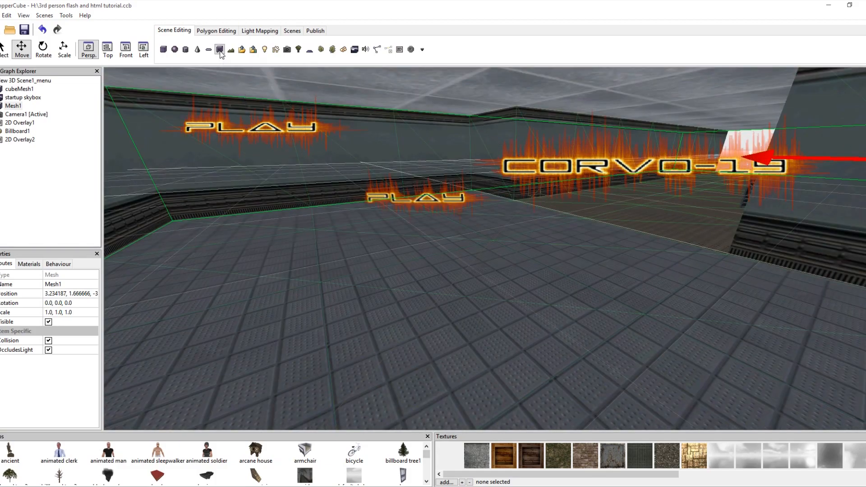
{"action": "left_click", "coordinate": [220, 49]}
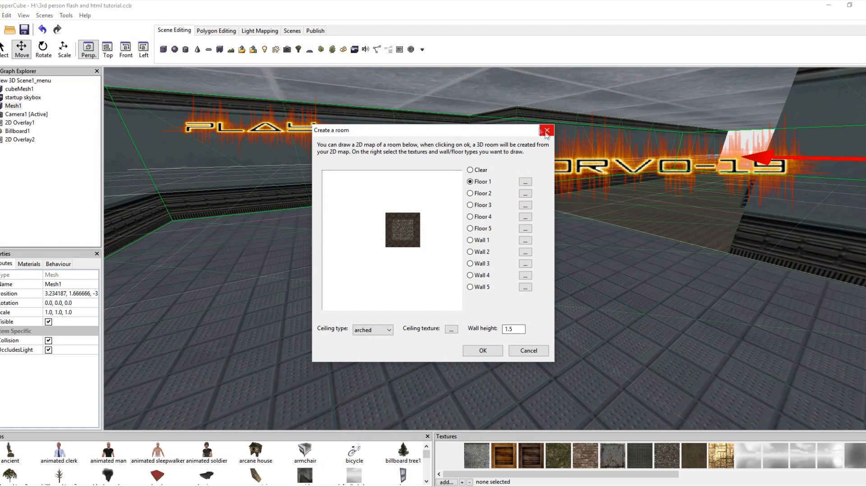
{"action": "left_click", "coordinate": [547, 131]}
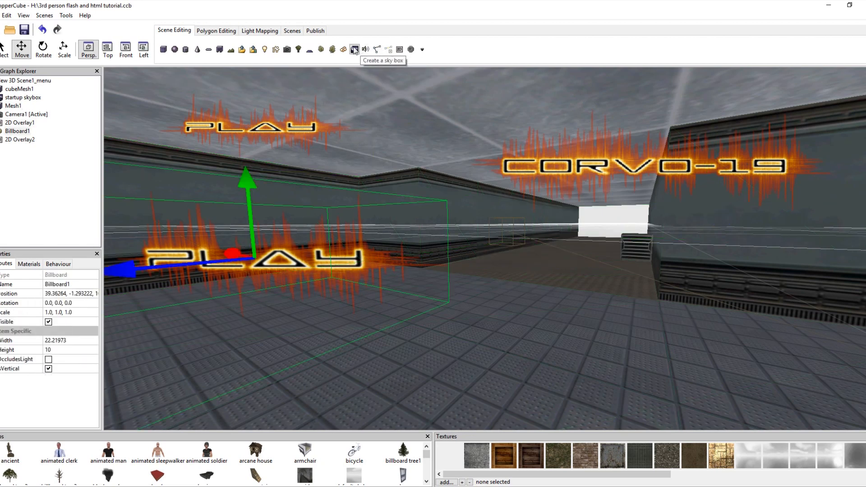
{"action": "mouse_move", "coordinate": [332, 48]}
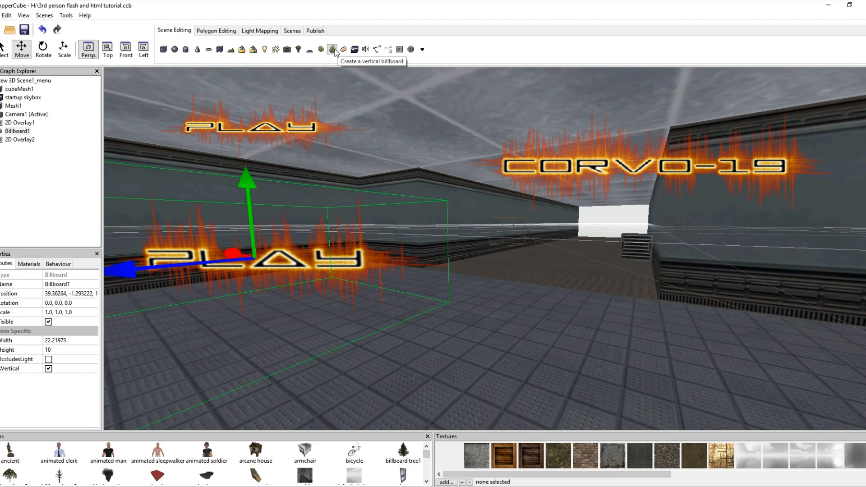
{"action": "left_click", "coordinate": [636, 253]}
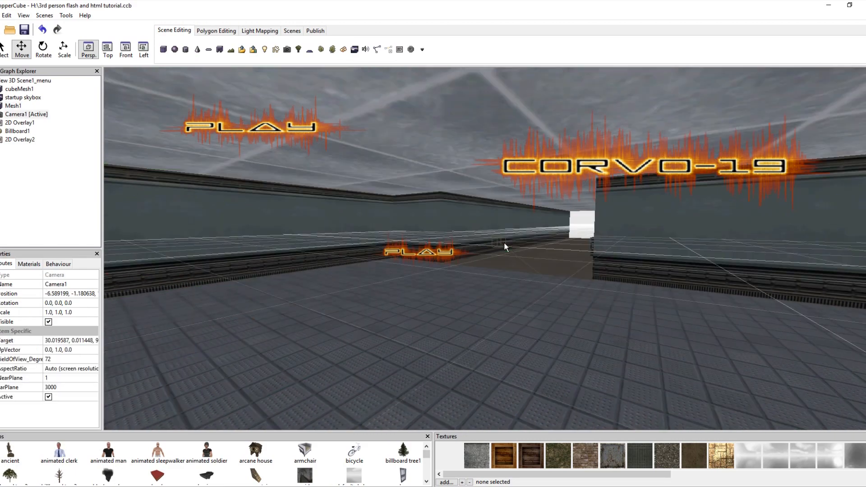
{"action": "mouse_move", "coordinate": [316, 38]}
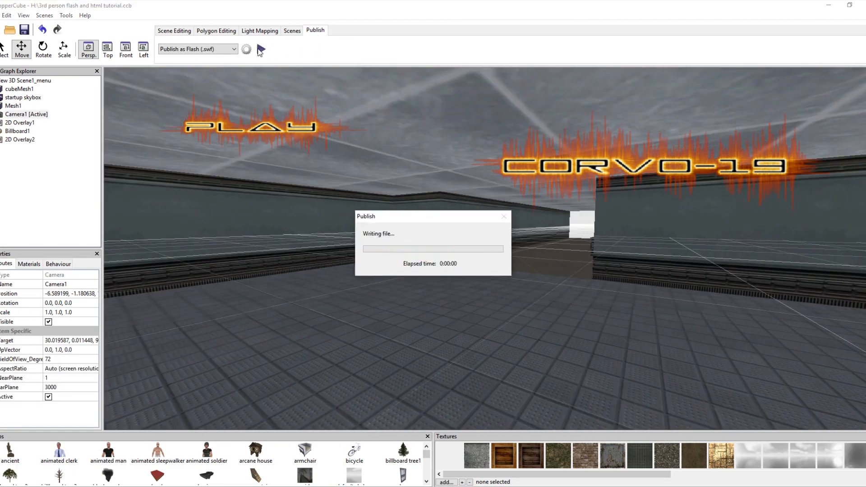
Preview the finished Flash build with the Publish/Play button.
{"action": "left_click", "coordinate": [260, 49]}
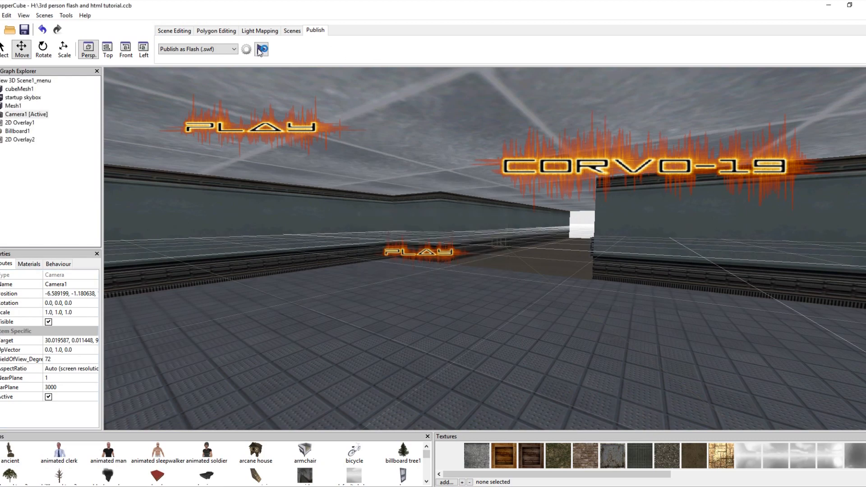
{"action": "left_click", "coordinate": [262, 49]}
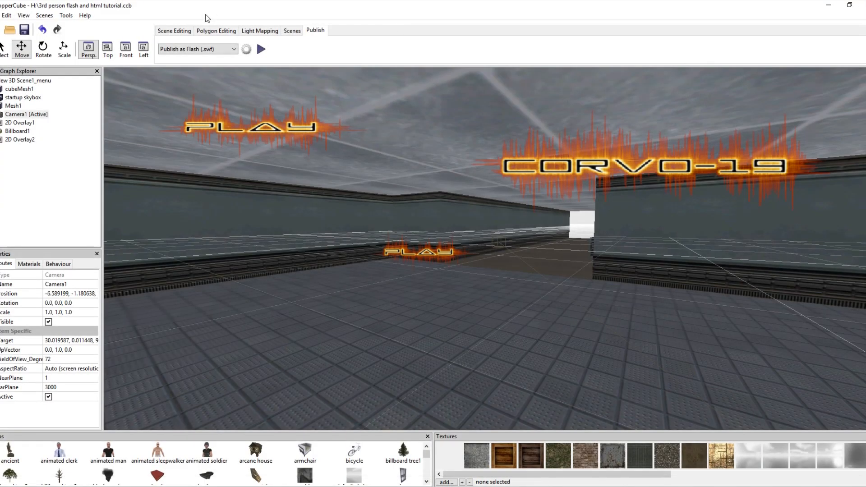
Stay in the menu scene, view Camera1's behaviours, and request more scripted behaviours online.
{"action": "left_click", "coordinate": [292, 30]}
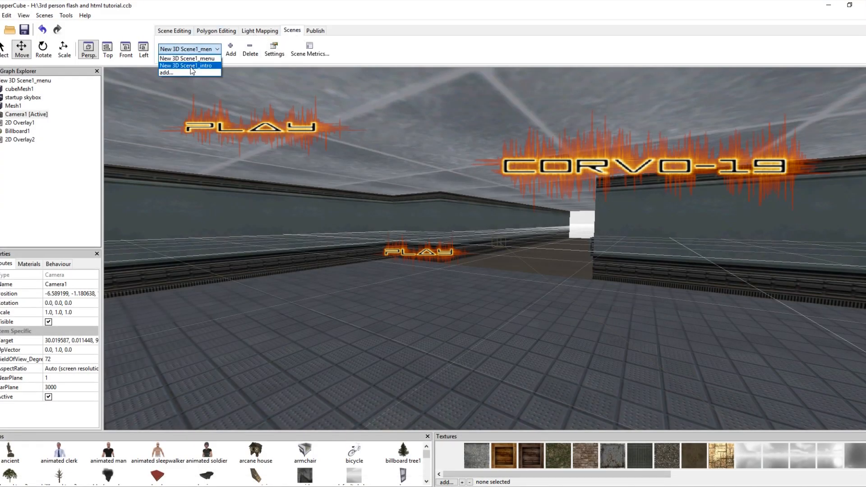
{"action": "left_click", "coordinate": [189, 66]}
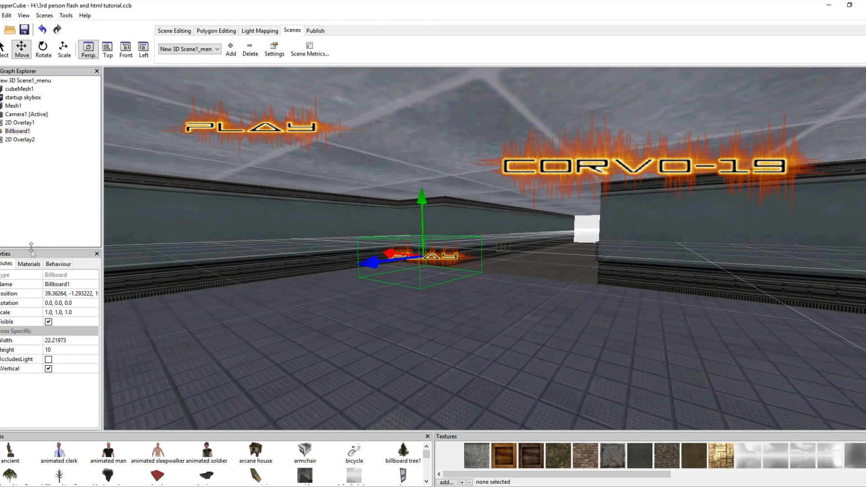
{"action": "mouse_move", "coordinate": [57, 153]}
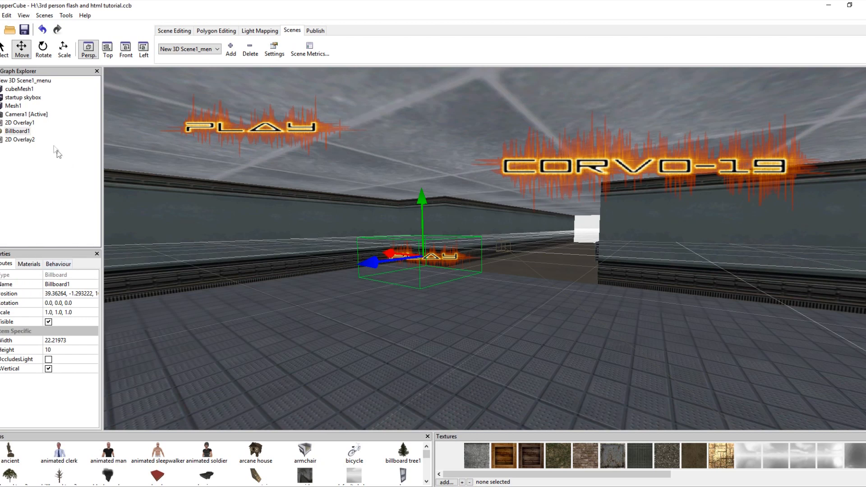
{"action": "left_click", "coordinate": [26, 114]}
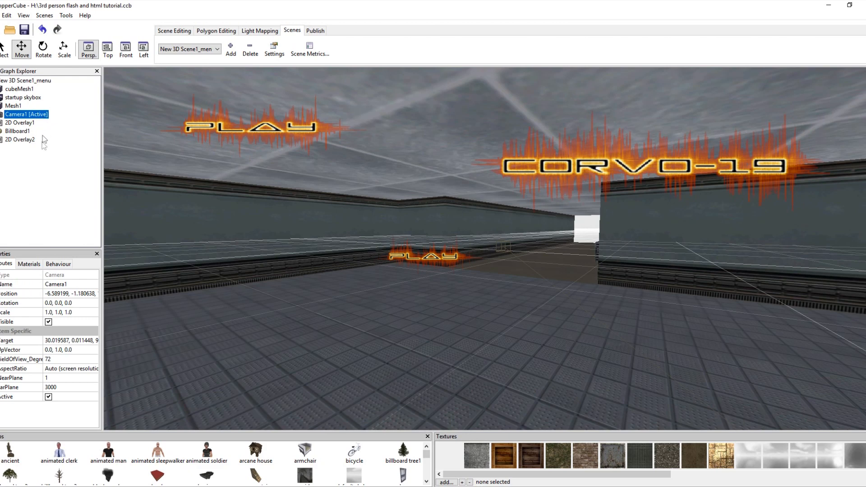
{"action": "left_click", "coordinate": [57, 264]}
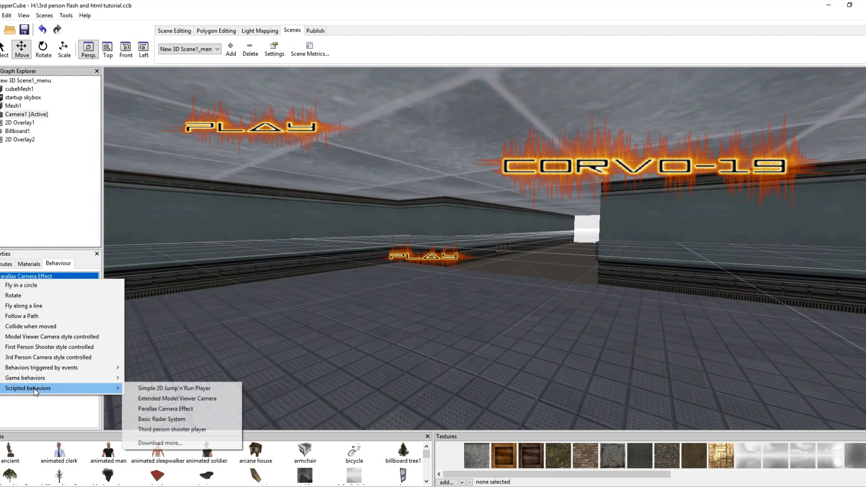
{"action": "left_click", "coordinate": [159, 443]}
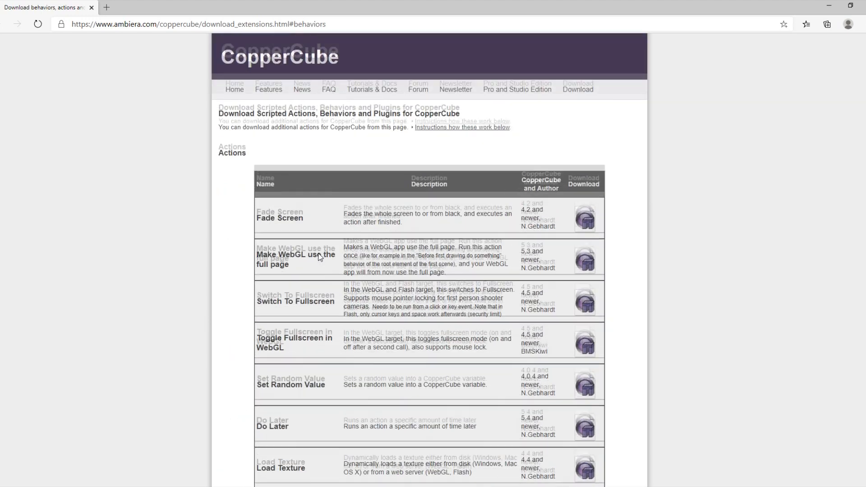
Scroll the CopperCube extensions page to browse the available scripted behaviors.
{"action": "scroll", "scroll_direction": "down", "scroll_amount": 3}
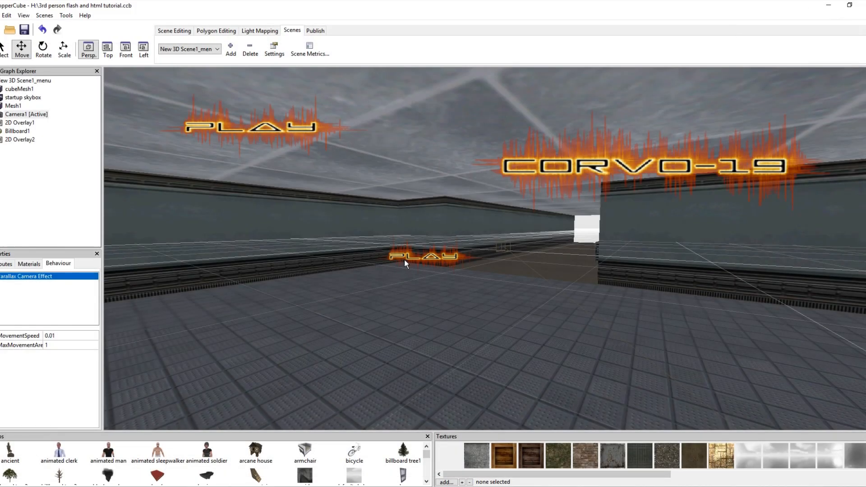
Select Billboard1's 'When cursor moved over do something' behaviour and open its ActionOnEnterMouse actions.
{"action": "left_click", "coordinate": [406, 260]}
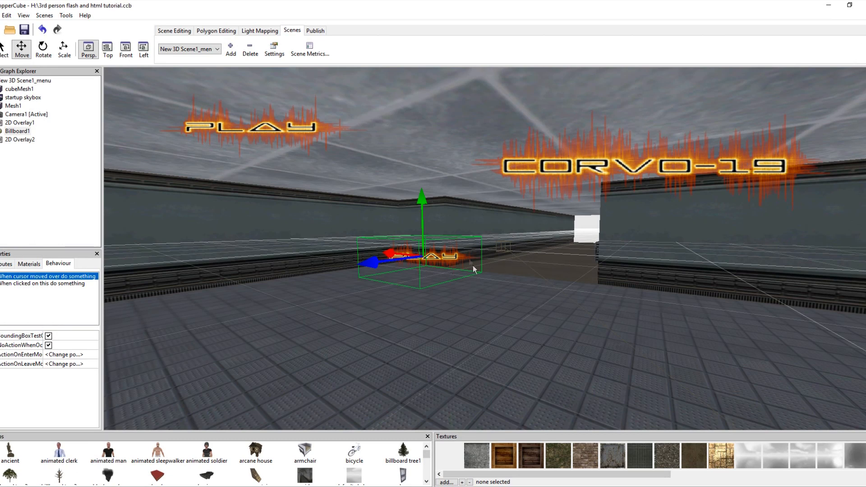
{"action": "mouse_move", "coordinate": [283, 42]}
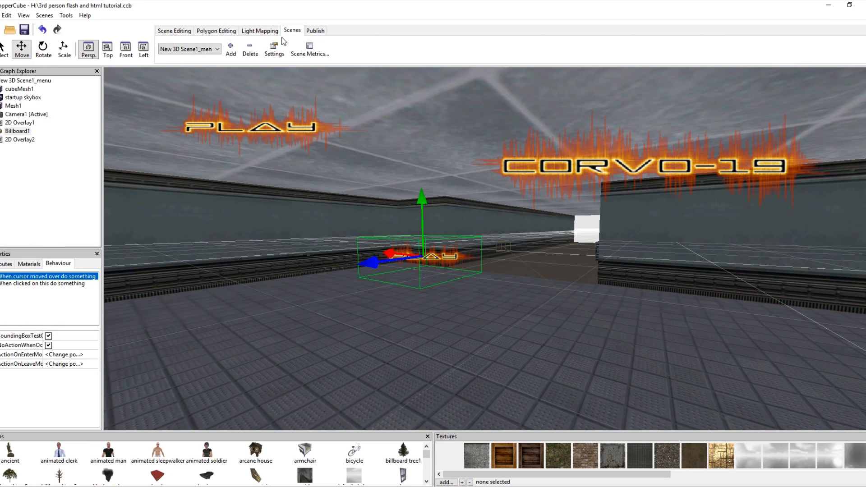
{"action": "left_click", "coordinate": [174, 31]}
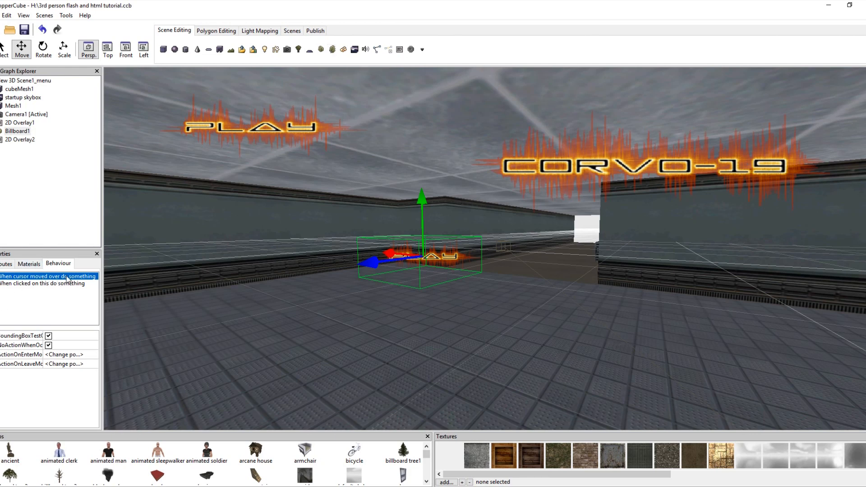
{"action": "left_click", "coordinate": [49, 276]}
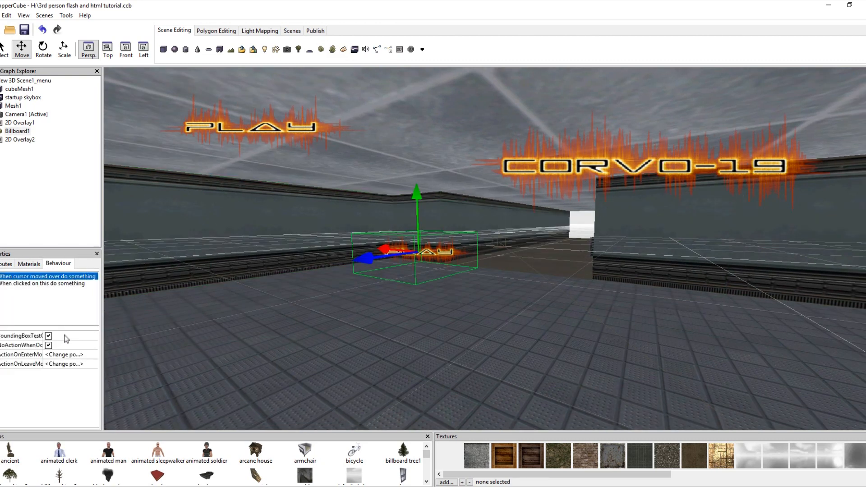
{"action": "left_click", "coordinate": [84, 355]}
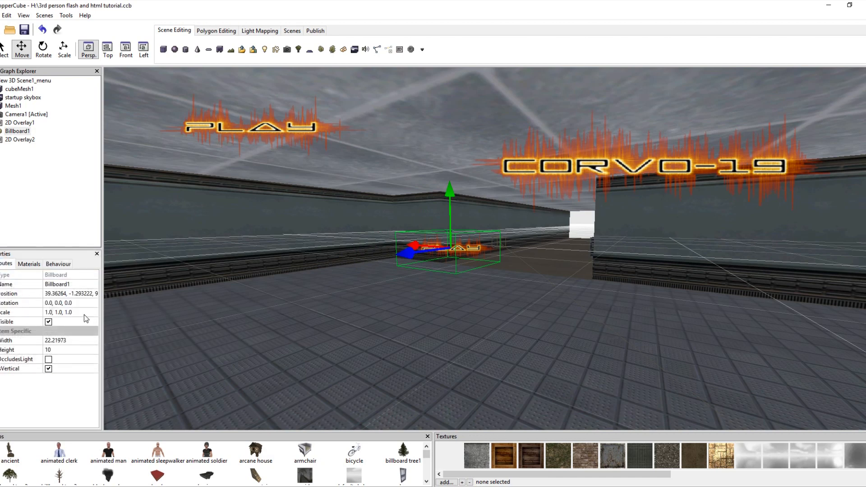
{"action": "left_click", "coordinate": [70, 294]}
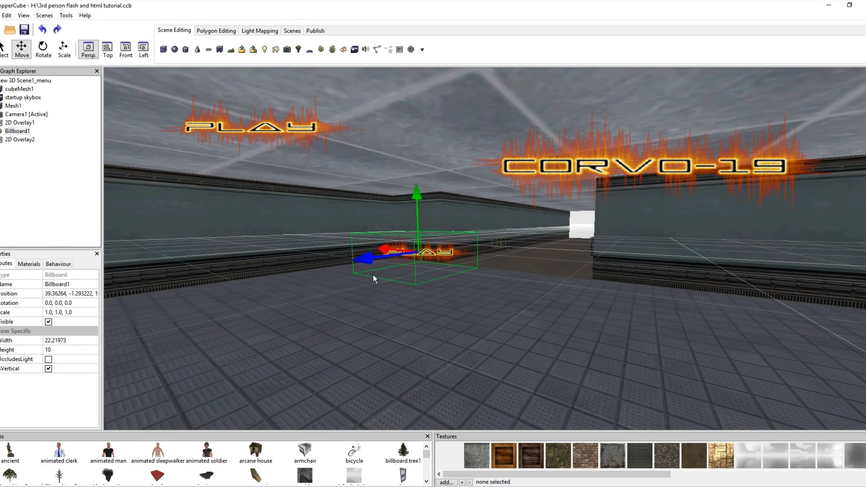
{"action": "mouse_move", "coordinate": [432, 243]}
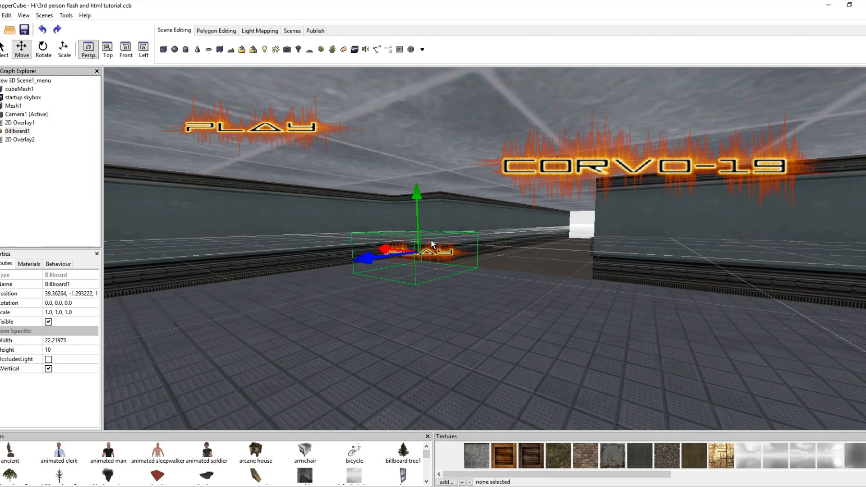
{"action": "left_click", "coordinate": [58, 263]}
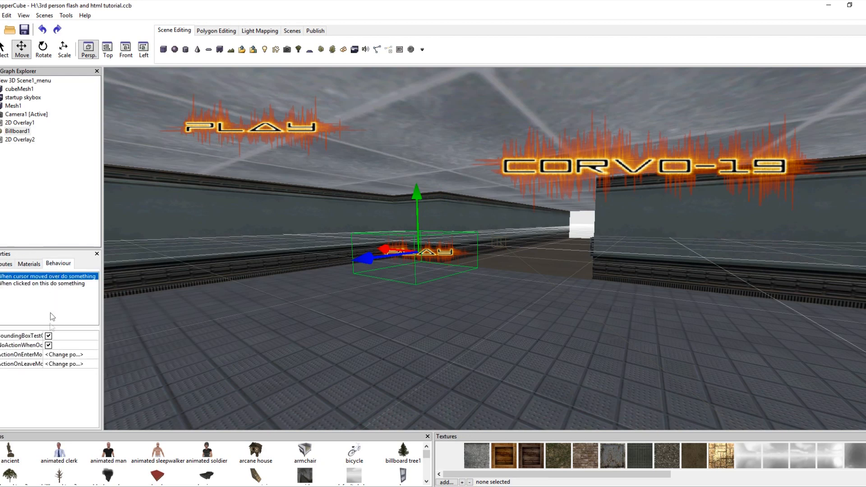
{"action": "left_click", "coordinate": [64, 364]}
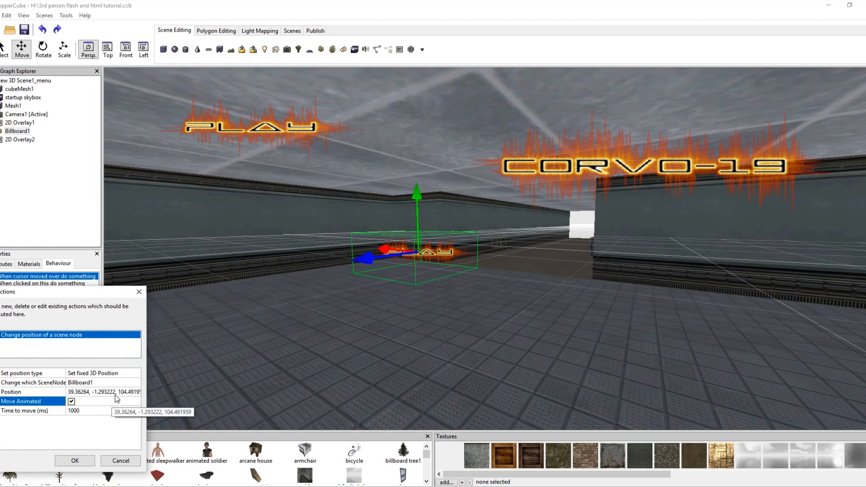
Review the move target position (39.36264, -1.293222, 104.49195) and the 1000 ms duration.
{"action": "left_click", "coordinate": [103, 391]}
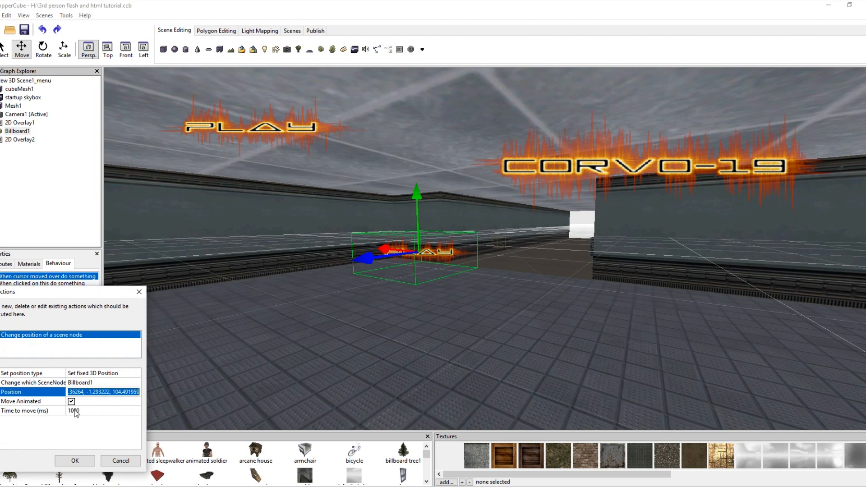
{"action": "left_click", "coordinate": [90, 411]}
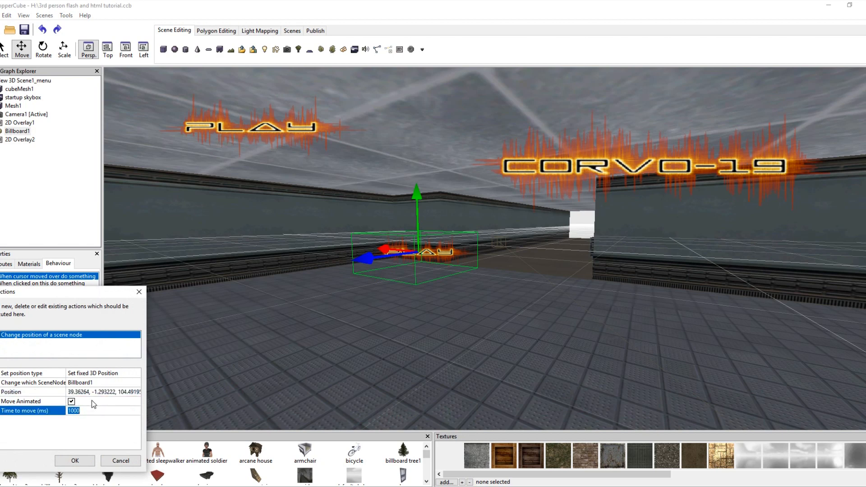
{"action": "left_click", "coordinate": [101, 383]}
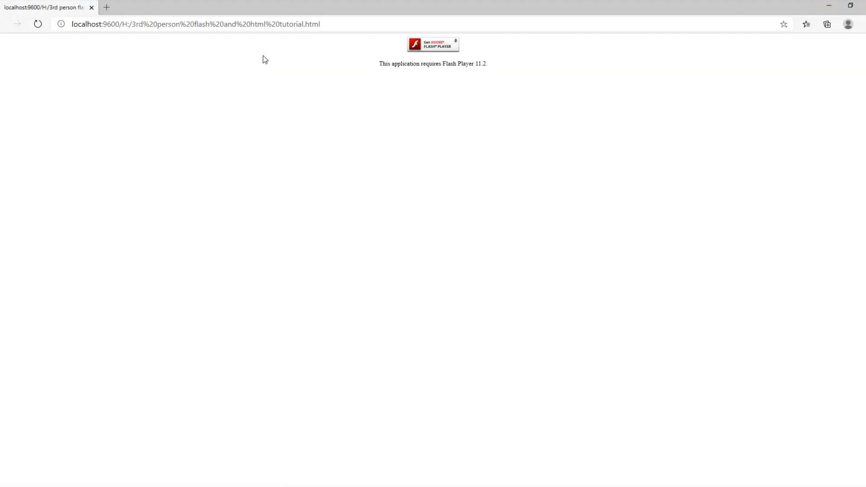
Allow Flash to run in Edge so the published menu scene loads.
{"action": "left_click", "coordinate": [61, 24]}
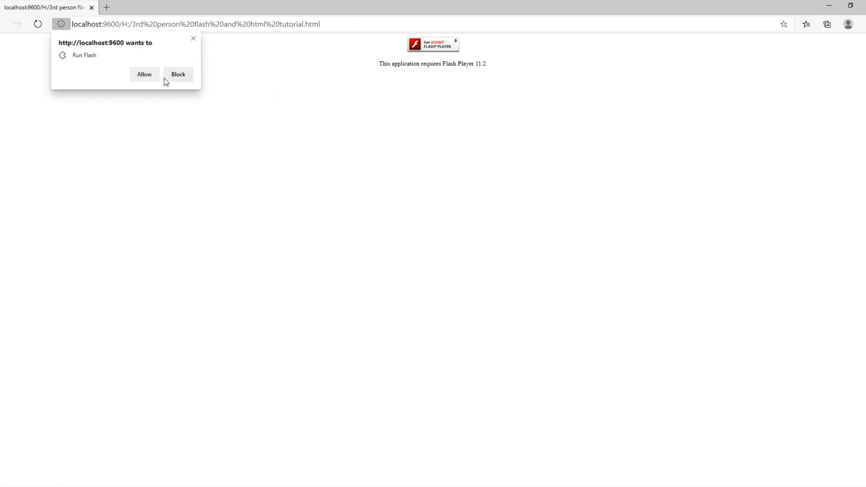
{"action": "left_click", "coordinate": [144, 74]}
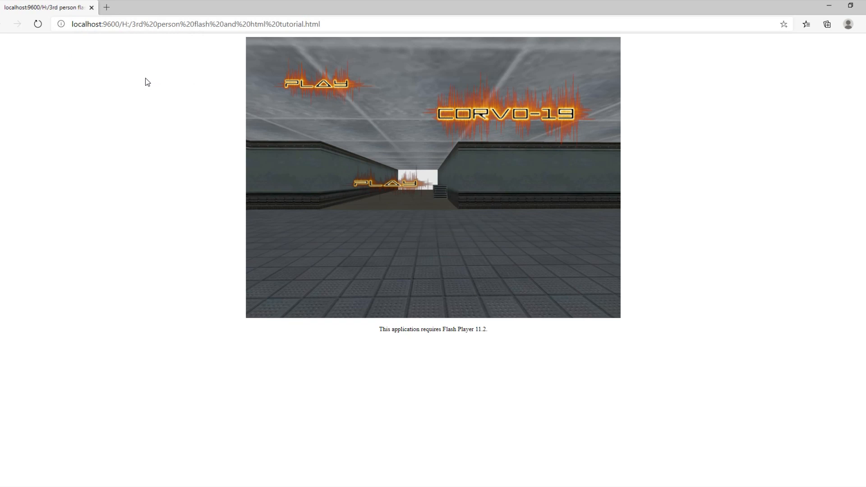
{"action": "mouse_move", "coordinate": [428, 97]}
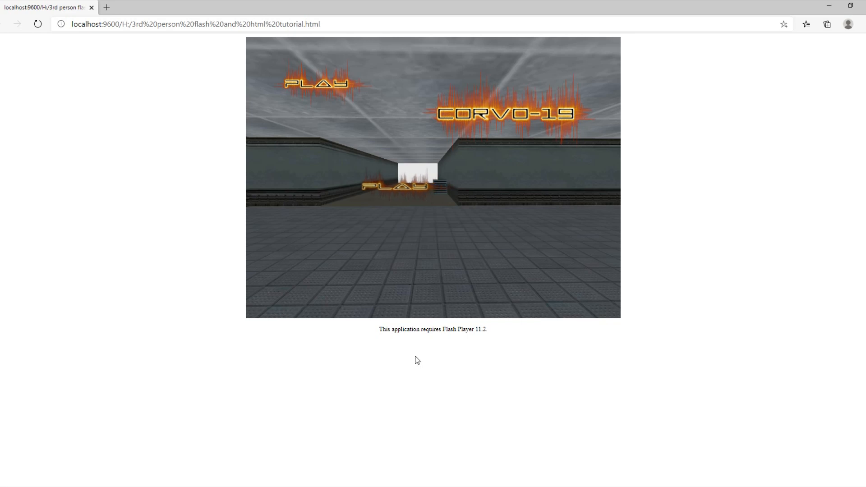
{"action": "mouse_move", "coordinate": [389, 327]}
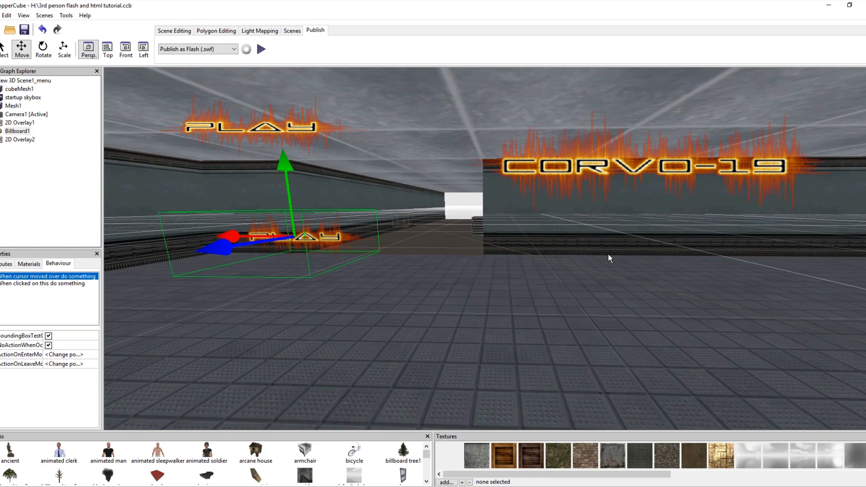
{"action": "mouse_move", "coordinate": [539, 451]}
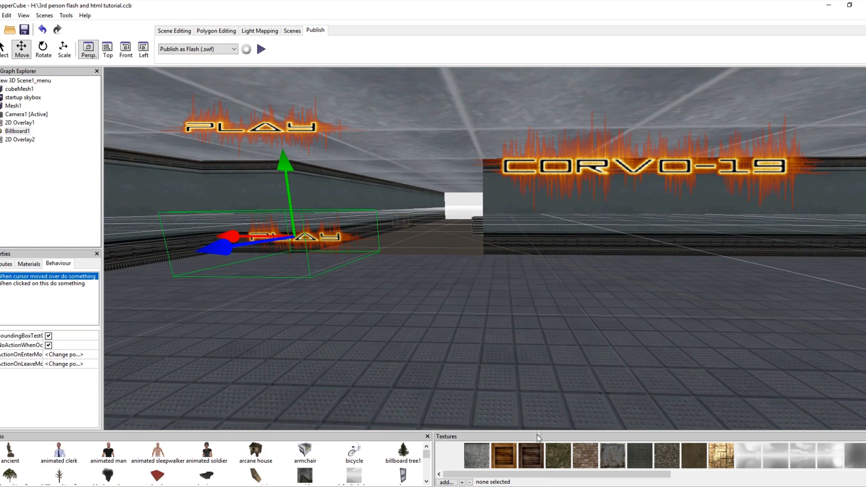